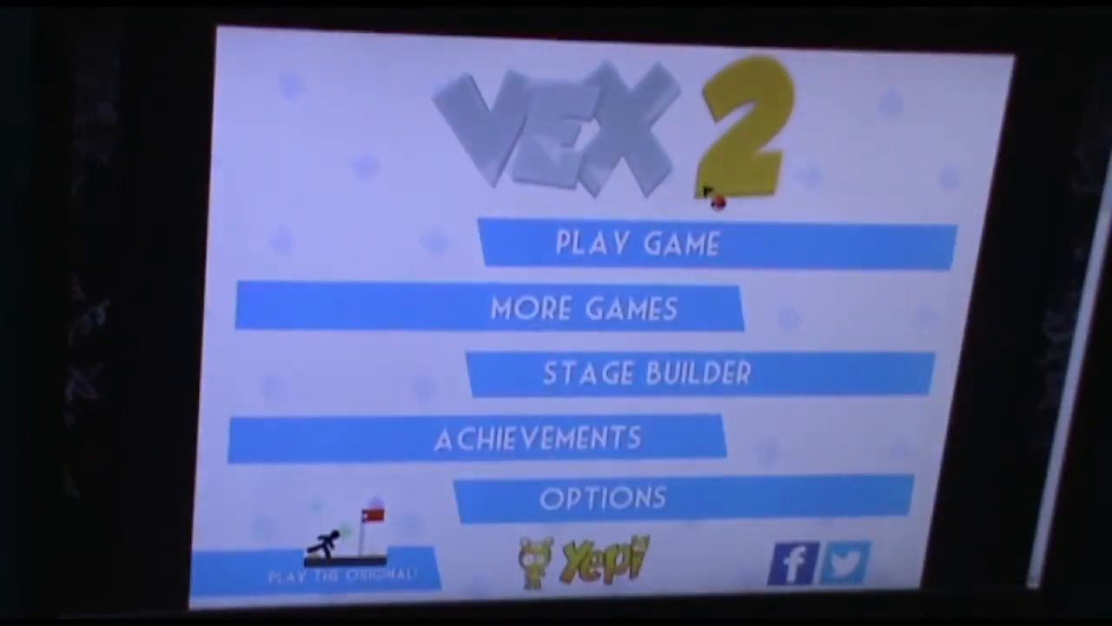
pyautogui.click(639, 243)
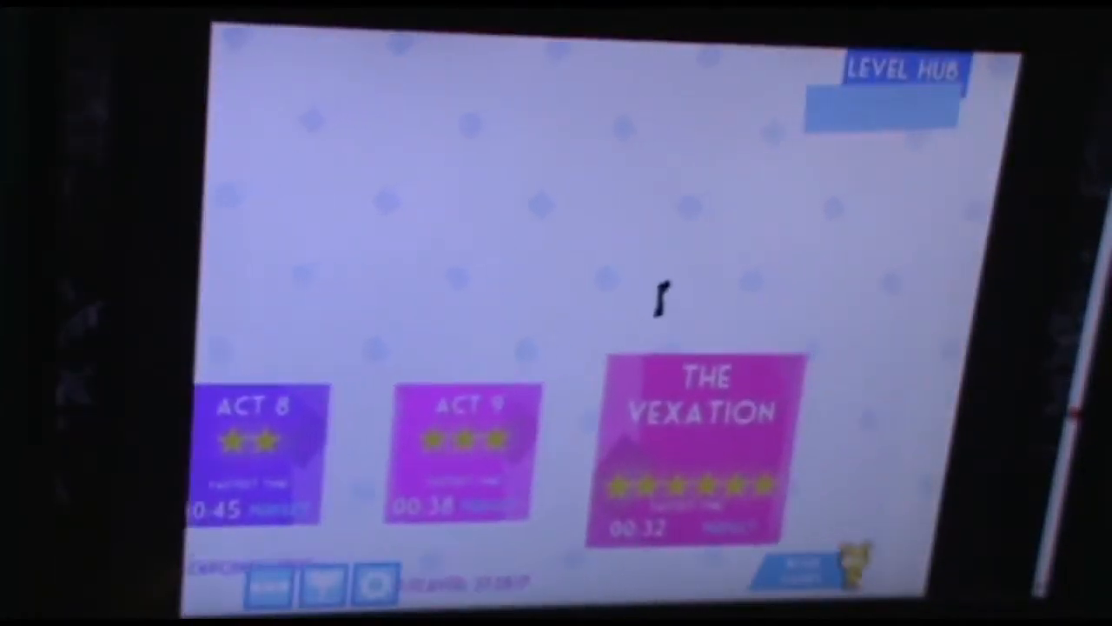
pyautogui.click(700, 443)
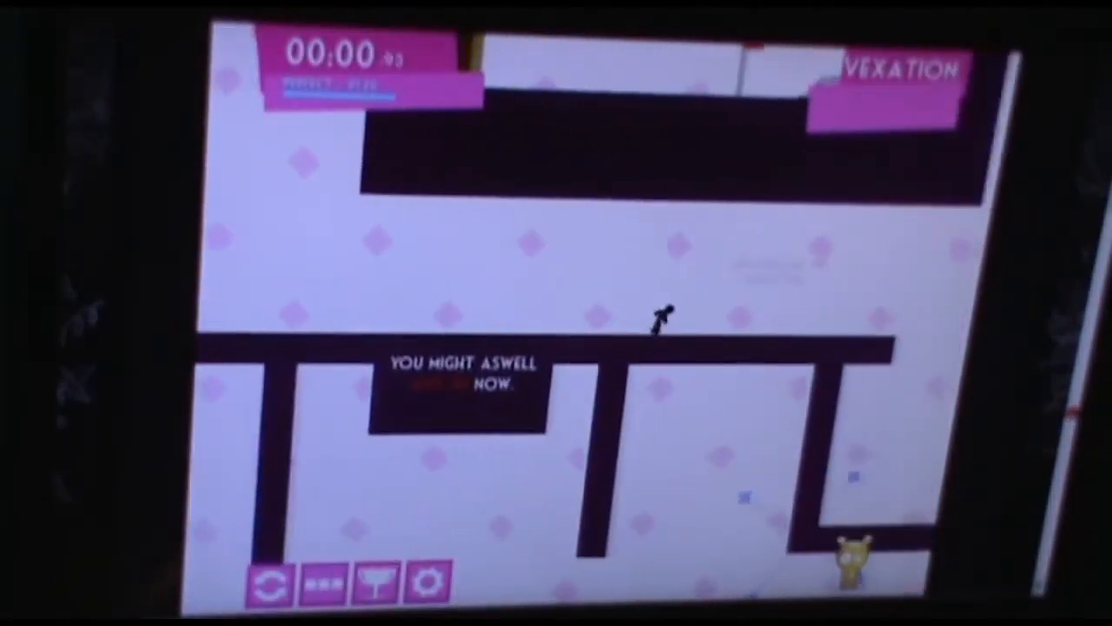